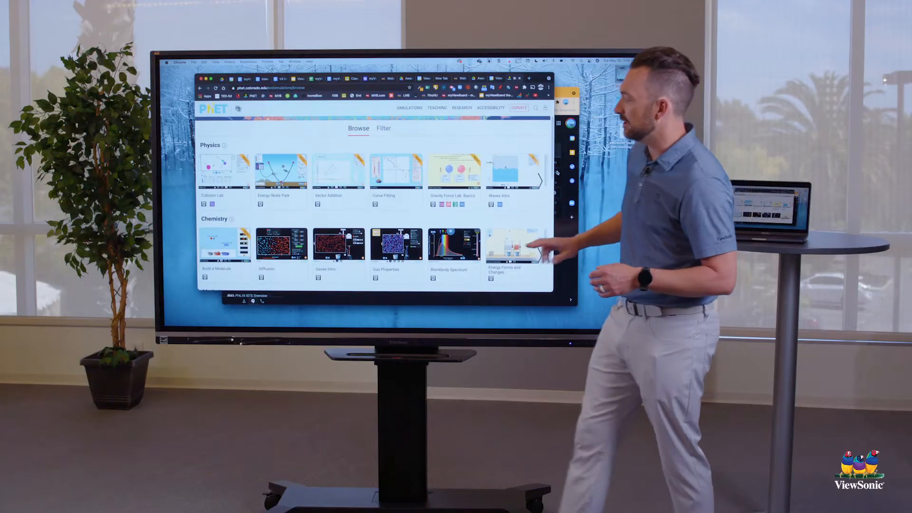
Launch PhET's Energy Skate Park simulation and start its Intro screen.
{"action": "left_click", "coordinate": [281, 173]}
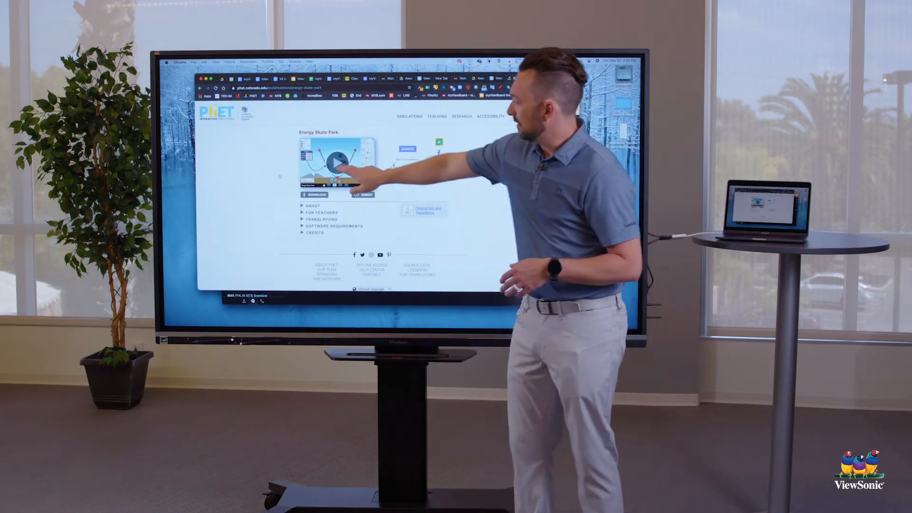
{"action": "left_click", "coordinate": [336, 166]}
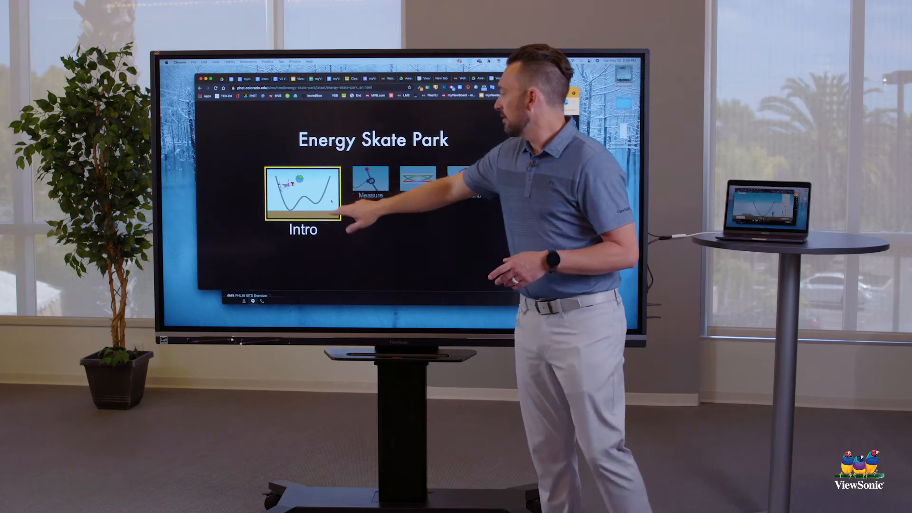
{"action": "left_click", "coordinate": [302, 190]}
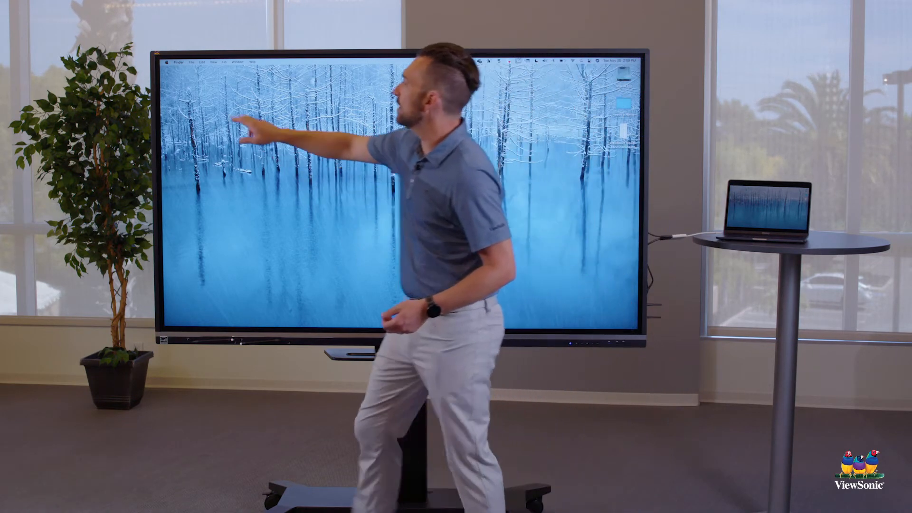
Show the Displays pane's 'Optimize for' choices for the IFP7550 board.
{"action": "left_click", "coordinate": [273, 84]}
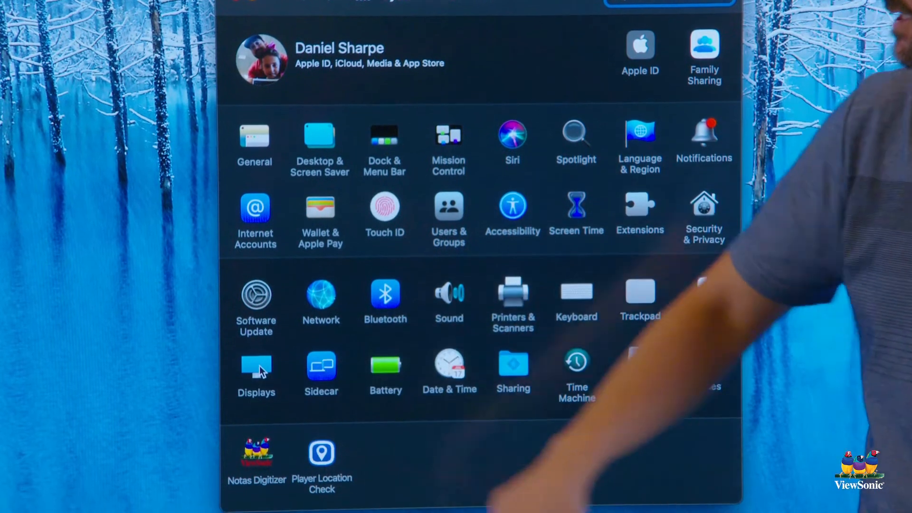
{"action": "left_click", "coordinate": [257, 372]}
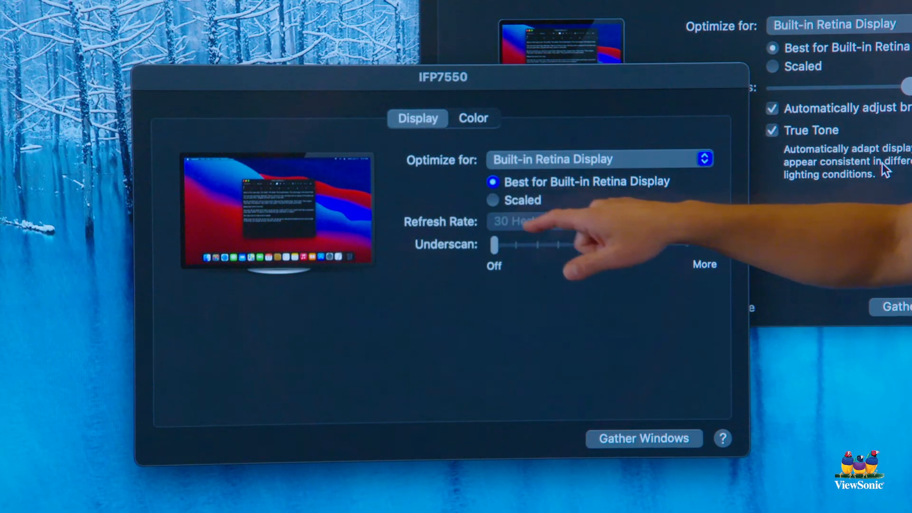
{"action": "left_click", "coordinate": [598, 159]}
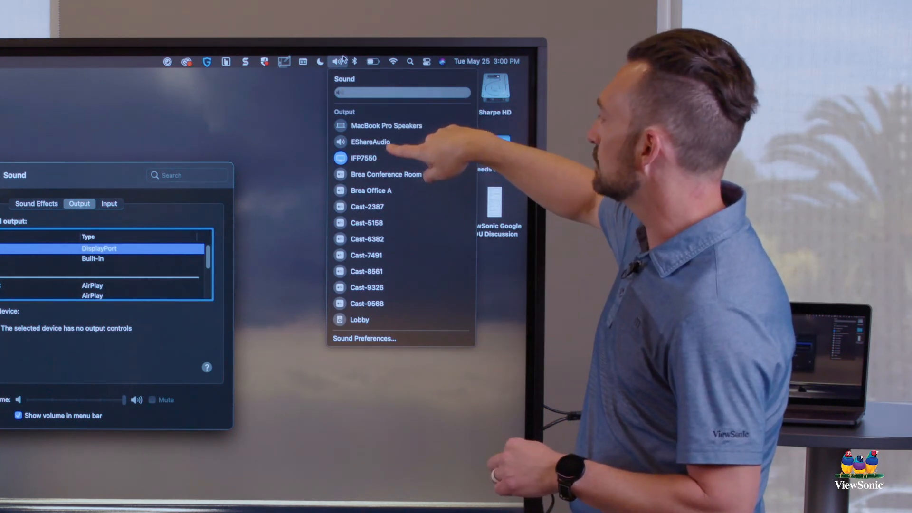
Switch output to MacBook Pro Speakers, then back to the IFP7550 board.
{"action": "left_click", "coordinate": [387, 125]}
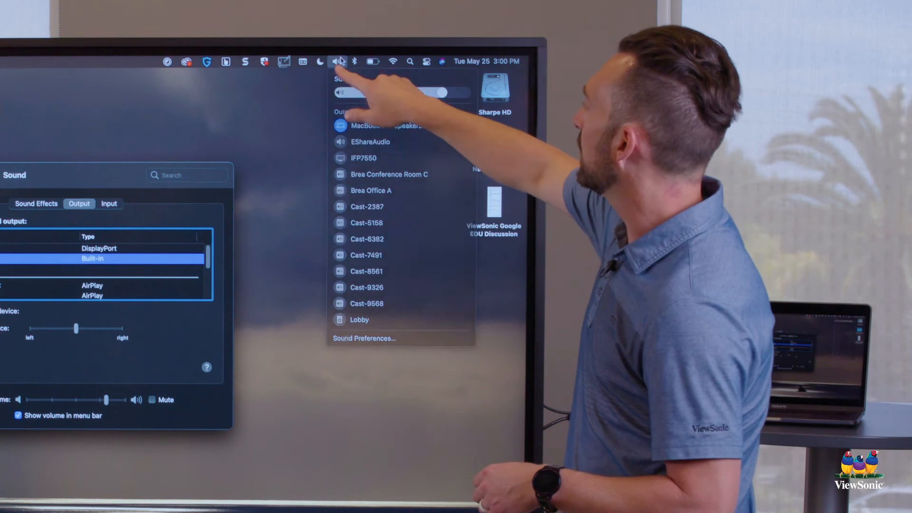
{"action": "left_click", "coordinate": [338, 63]}
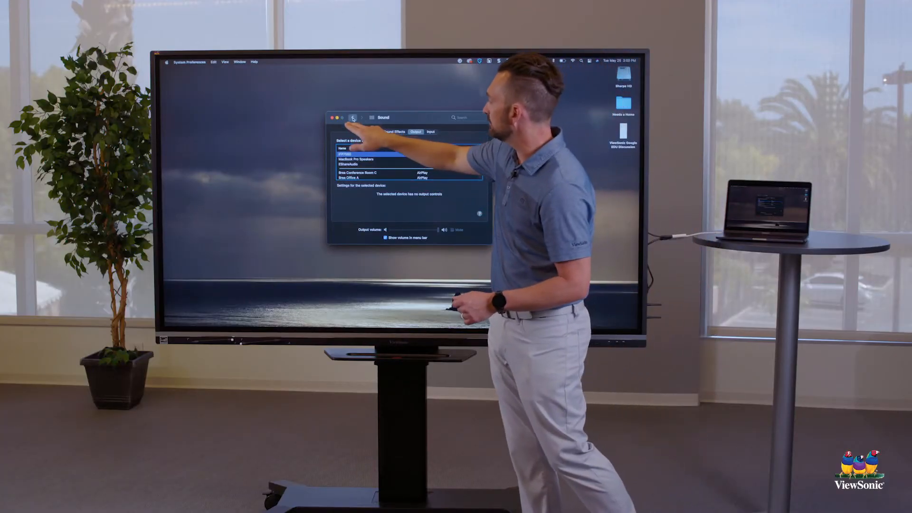
Close Sound preferences and set the ViewBoard volume slider from about 41 up to 100.
{"action": "left_click", "coordinate": [338, 117]}
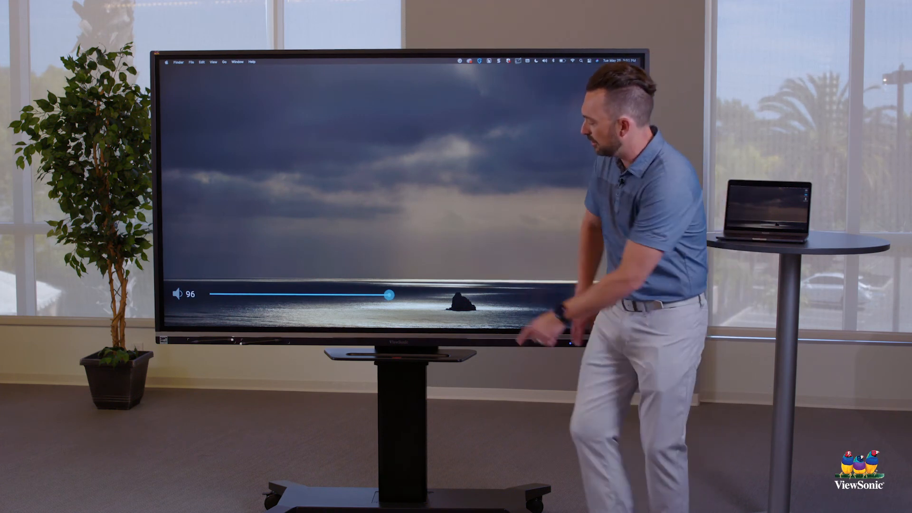
{"action": "left_click_drag", "start_coordinate": [388, 296], "coordinate": [288, 294]}
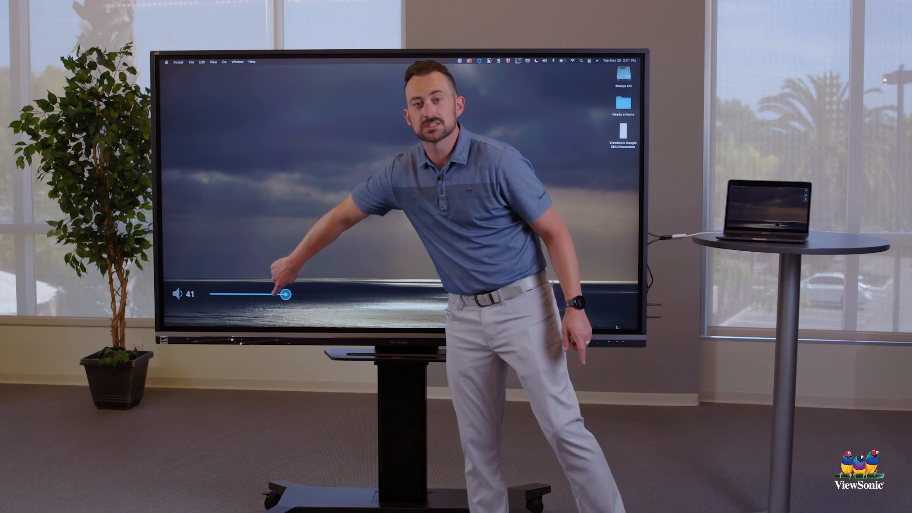
{"action": "left_click_drag", "start_coordinate": [287, 294], "coordinate": [397, 295]}
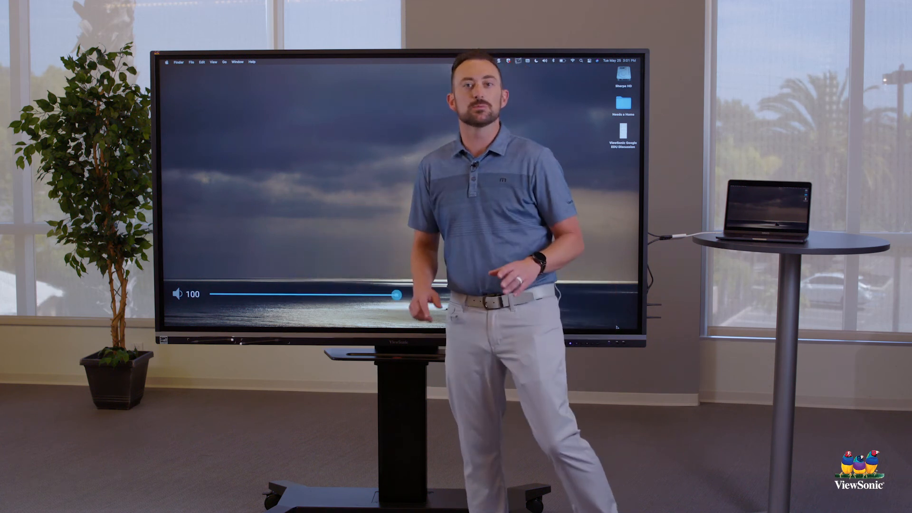